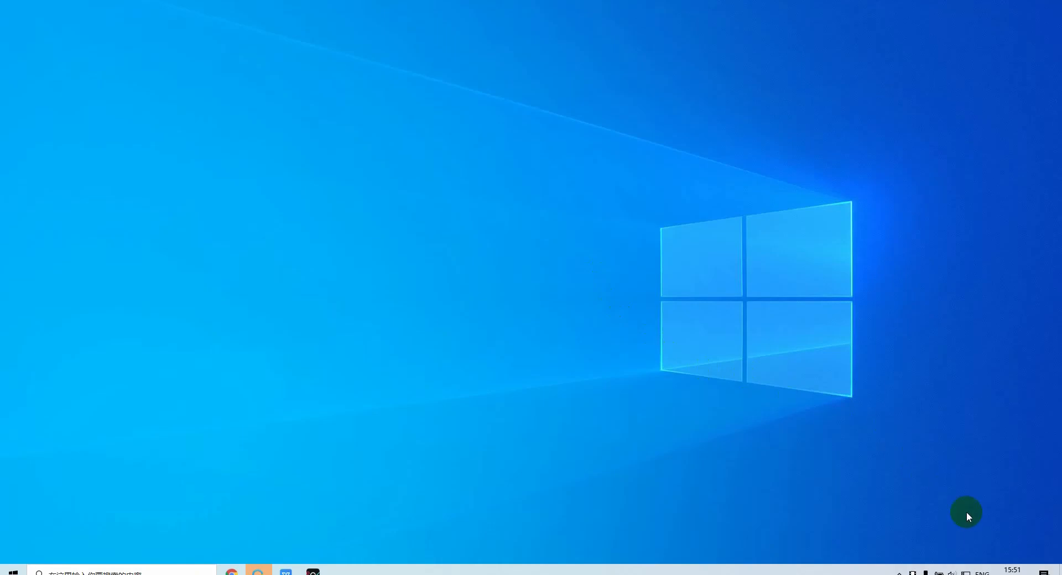
Step: Join the open netis_2.4G_EXT wireless network from the Windows taskbar network list
click(939, 572)
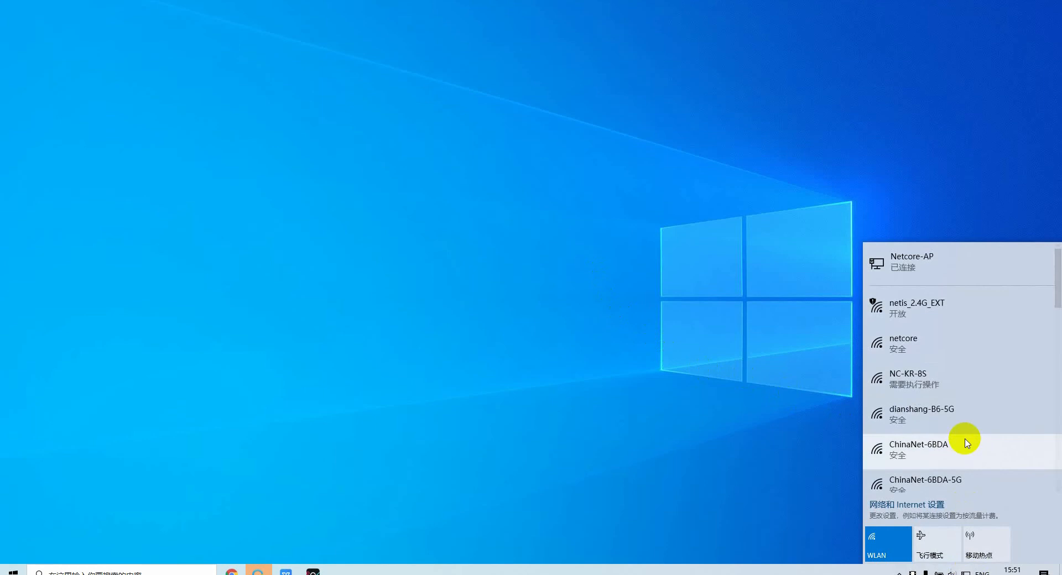
mouse_move(936, 319)
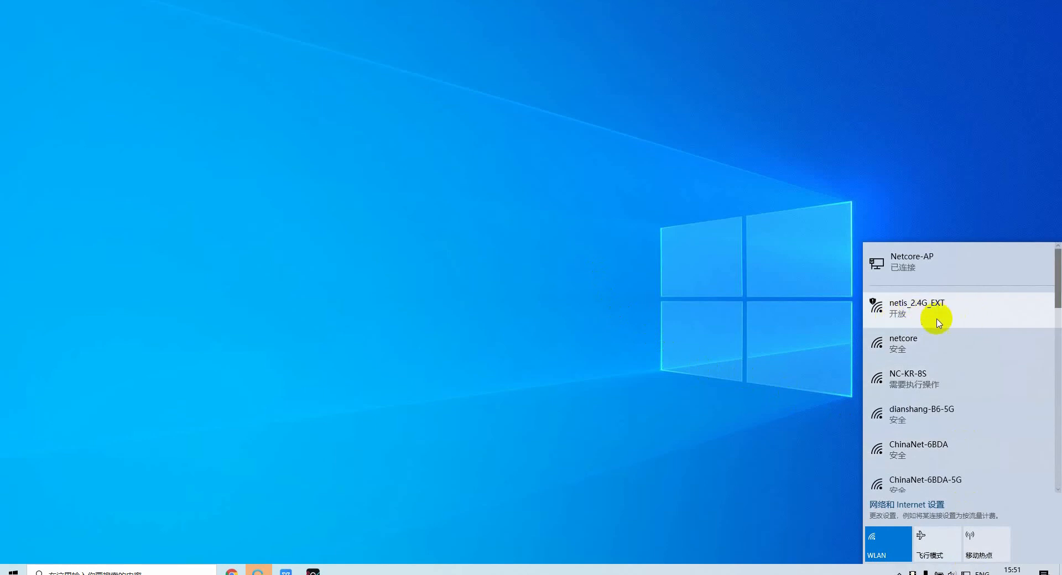
click(935, 308)
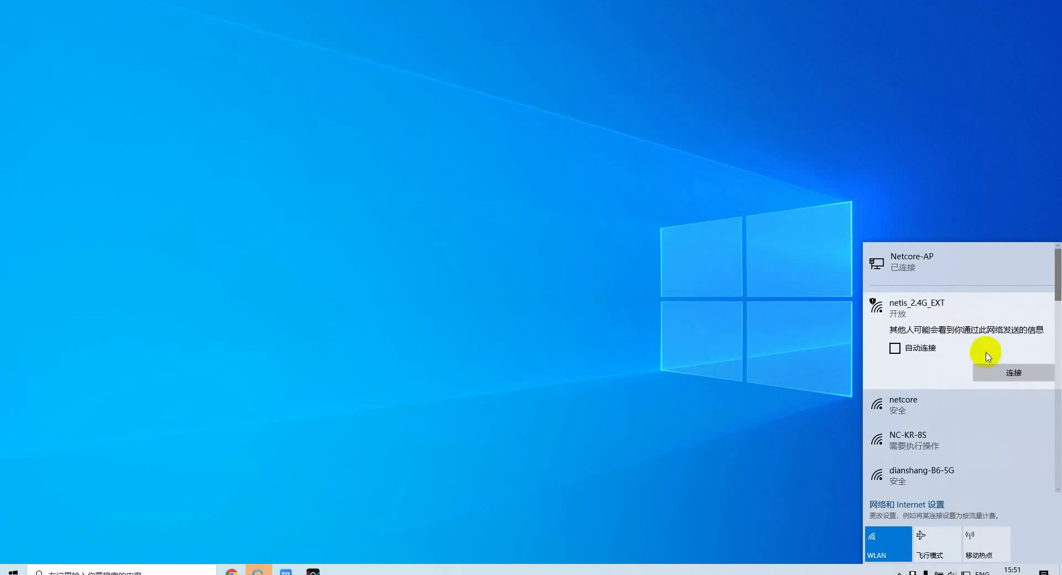
click(1013, 373)
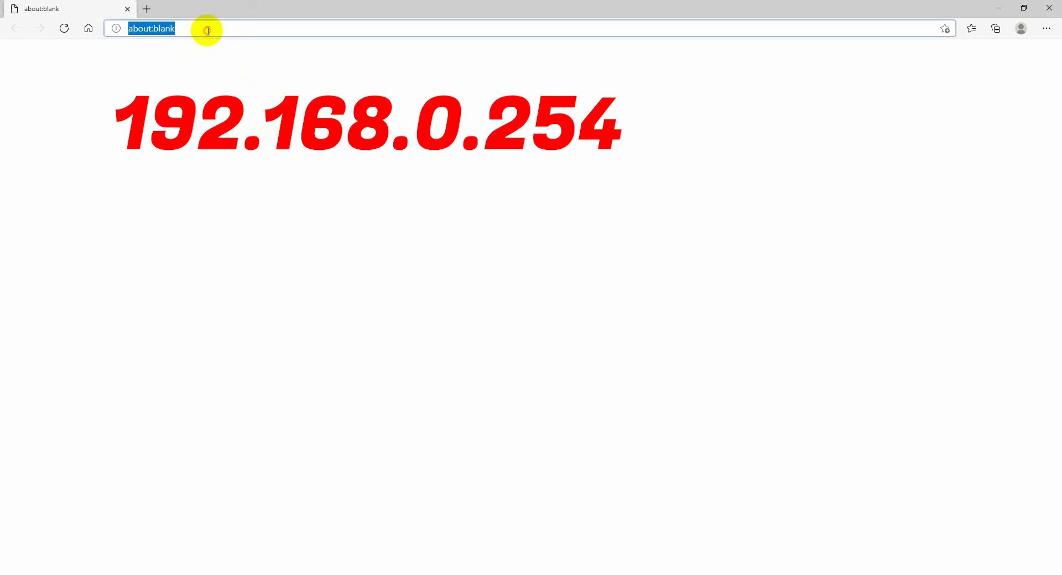
Step: Go to 192.168.0.254 in Edge's address bar to reach the extender setup page
key(Delete)
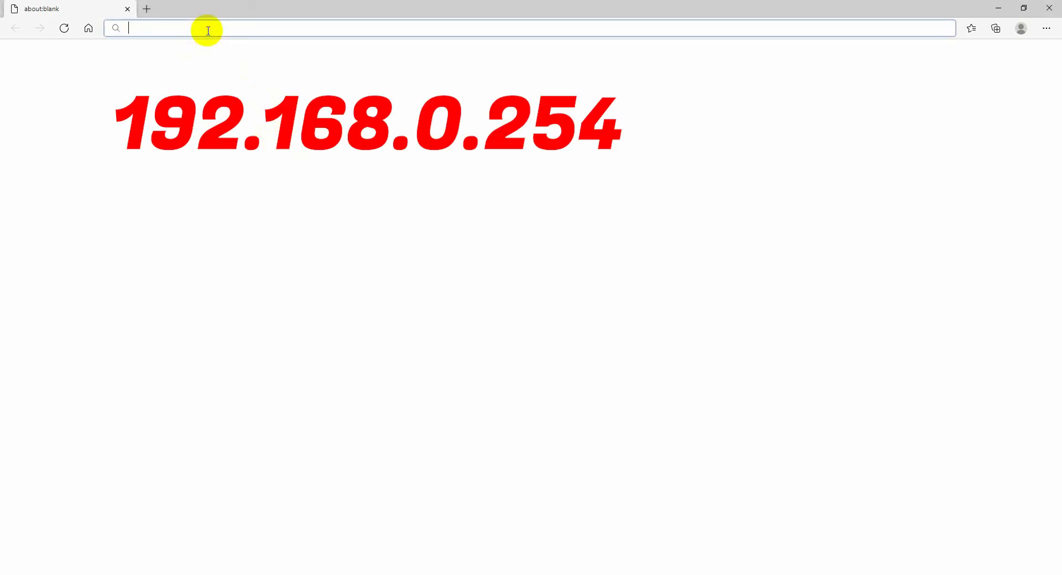
text(192)
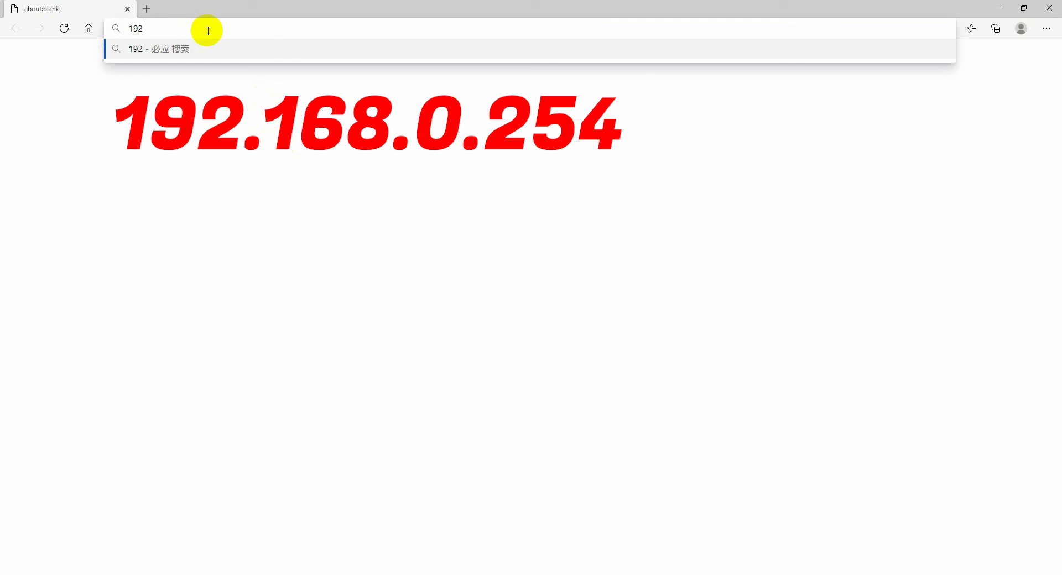
text(.168)
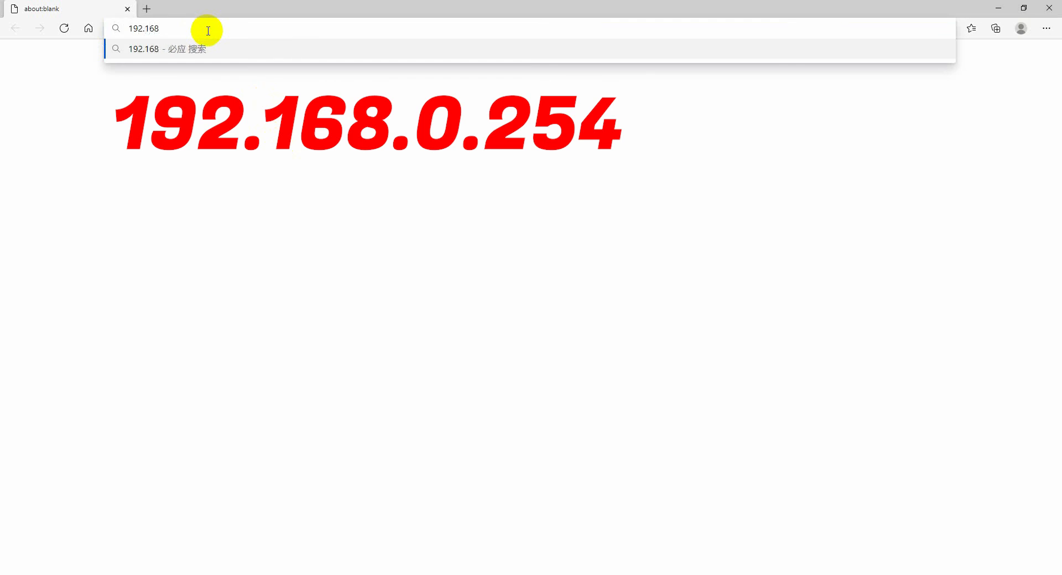
text(.0.)
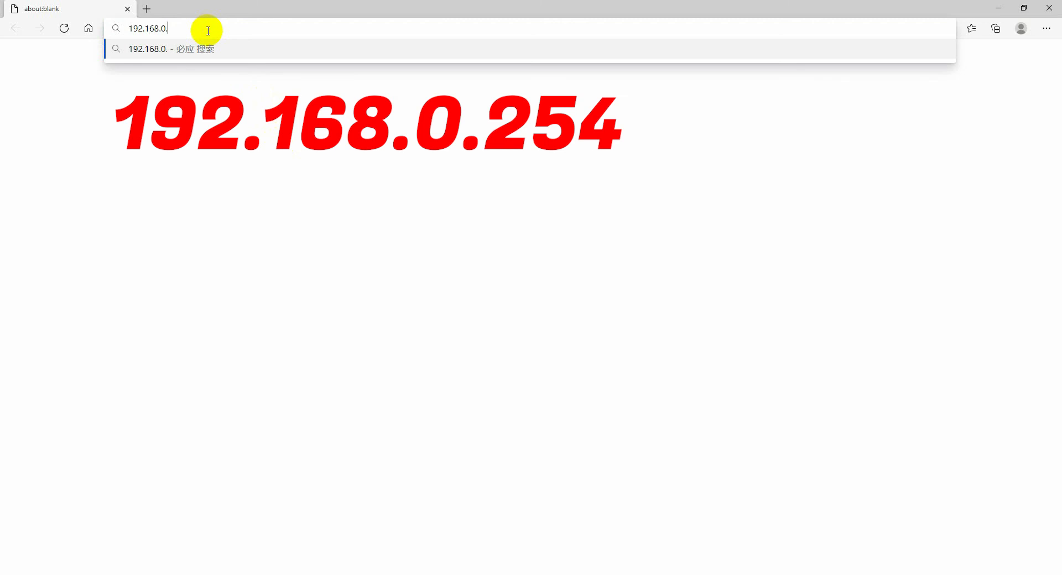
text(254/guide/welcome.html)
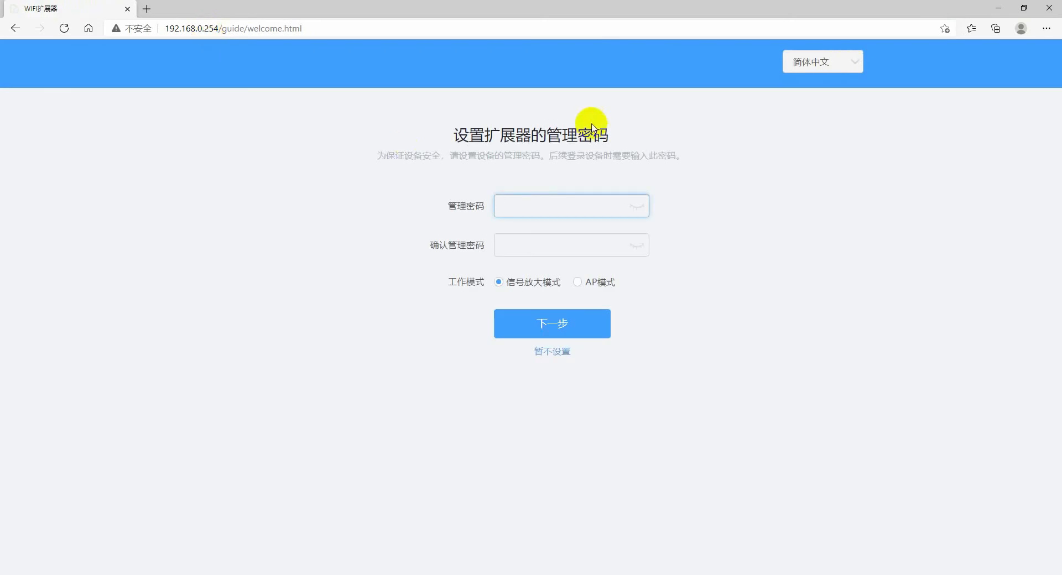
Step: Switch the setup language to English, enter and confirm the admin password, then continue
click(821, 61)
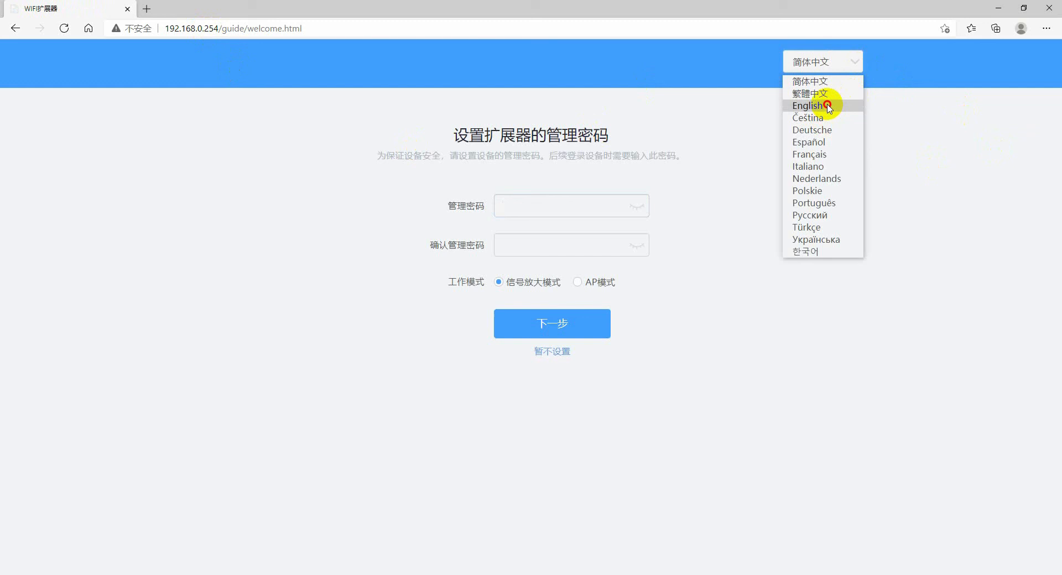
click(807, 106)
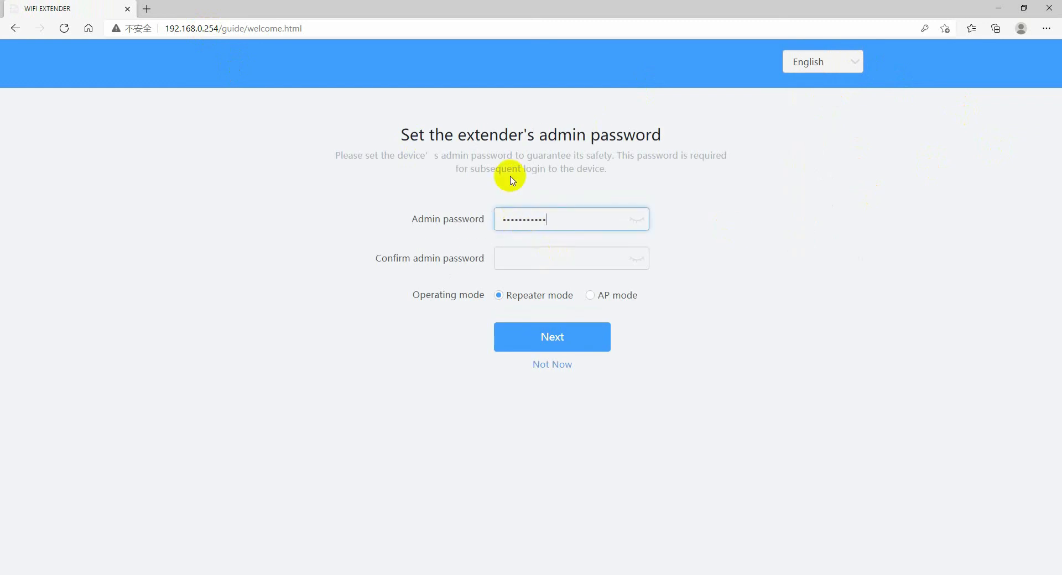
click(571, 258)
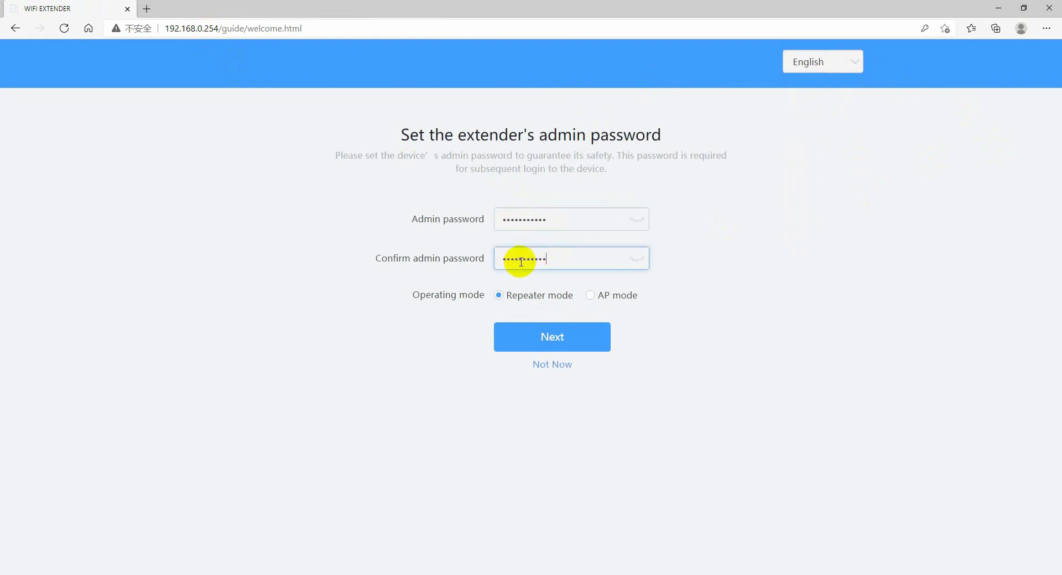
click(552, 337)
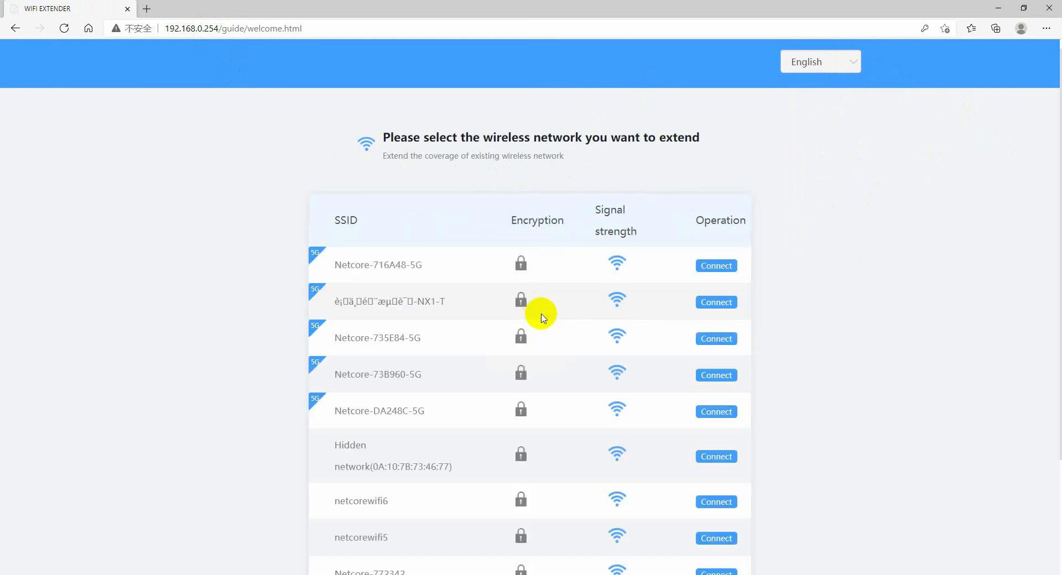
Step: Find netcore in the SSID list and connect to it
scroll(down, 3)
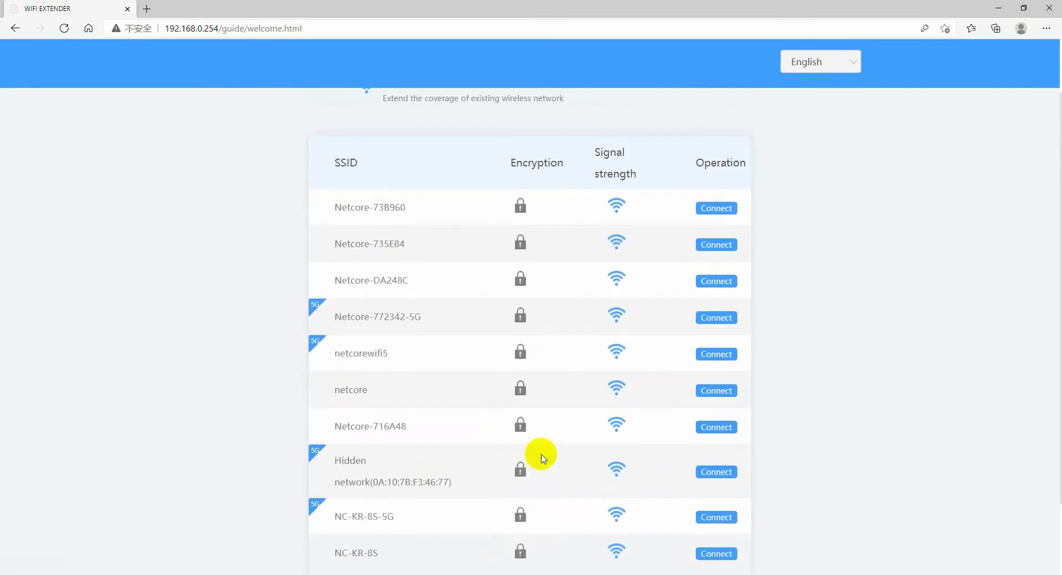
mouse_move(727, 500)
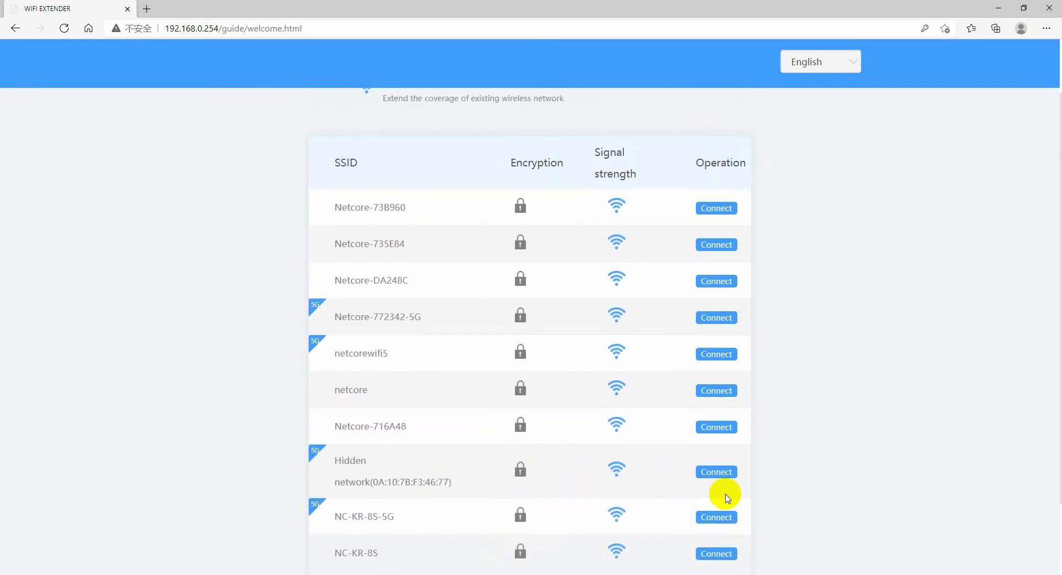
mouse_move(365, 281)
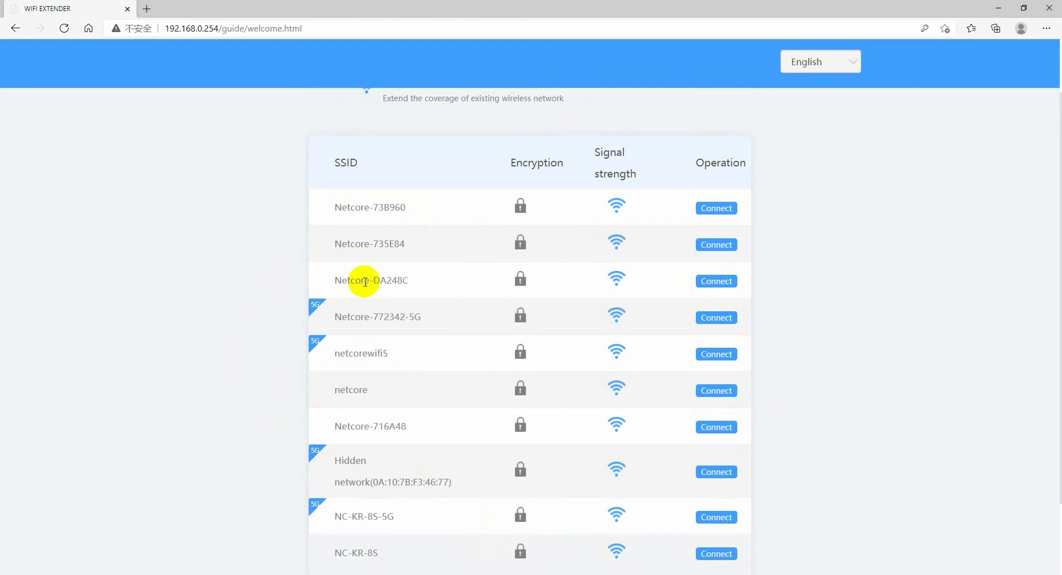
click(716, 391)
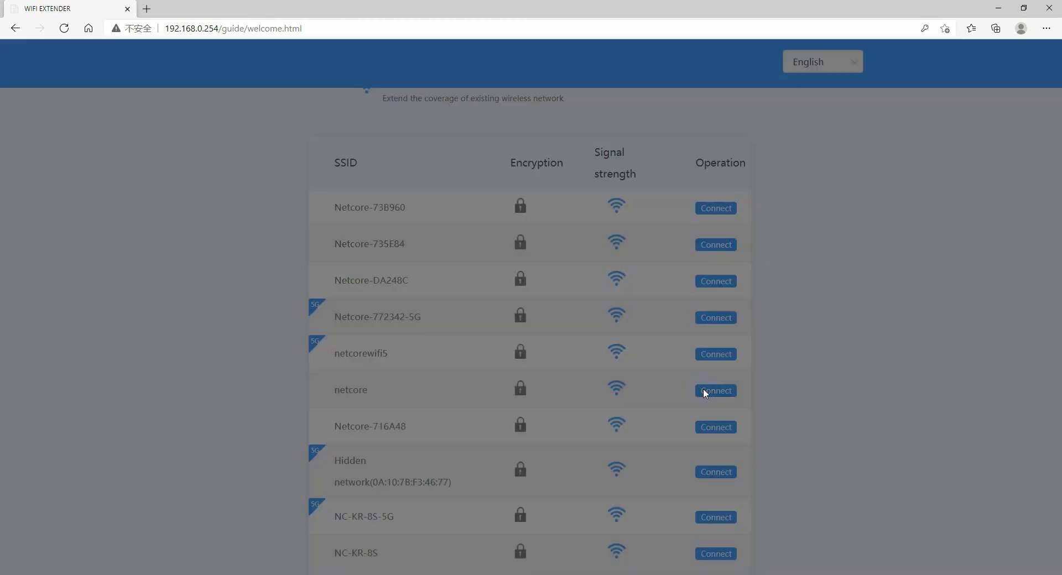
click(715, 391)
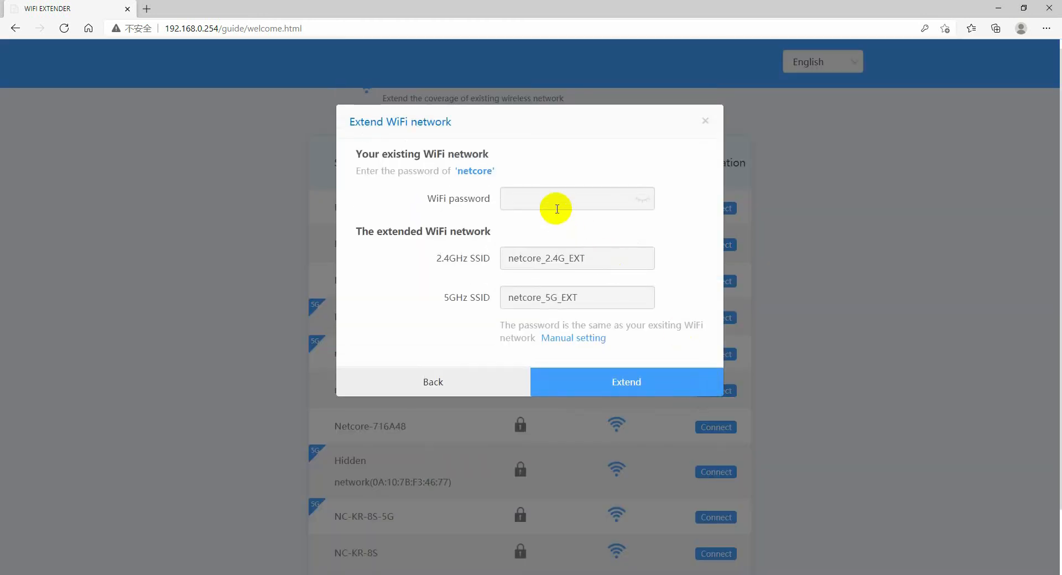
click(577, 199)
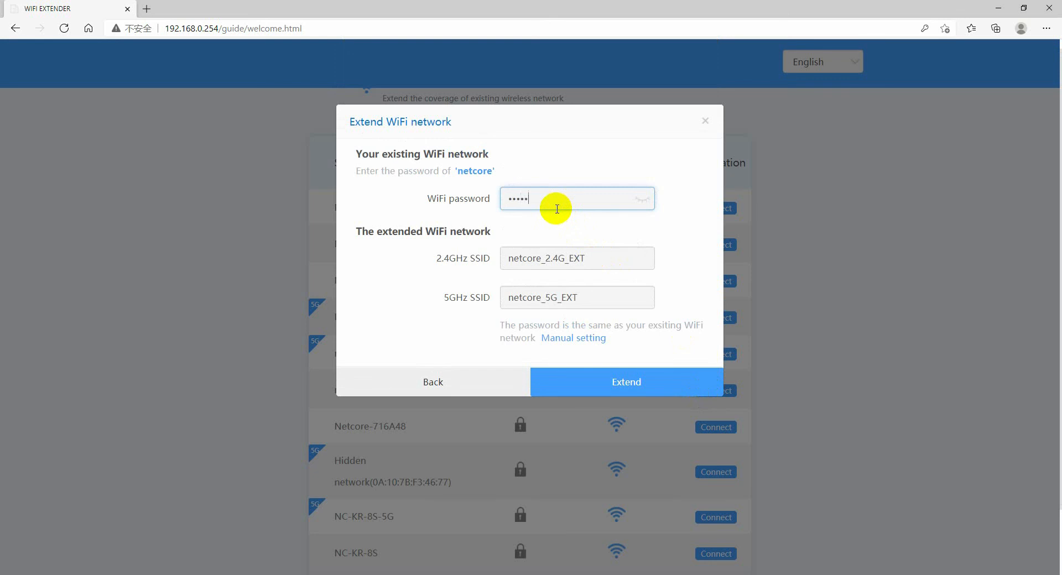
text(password)
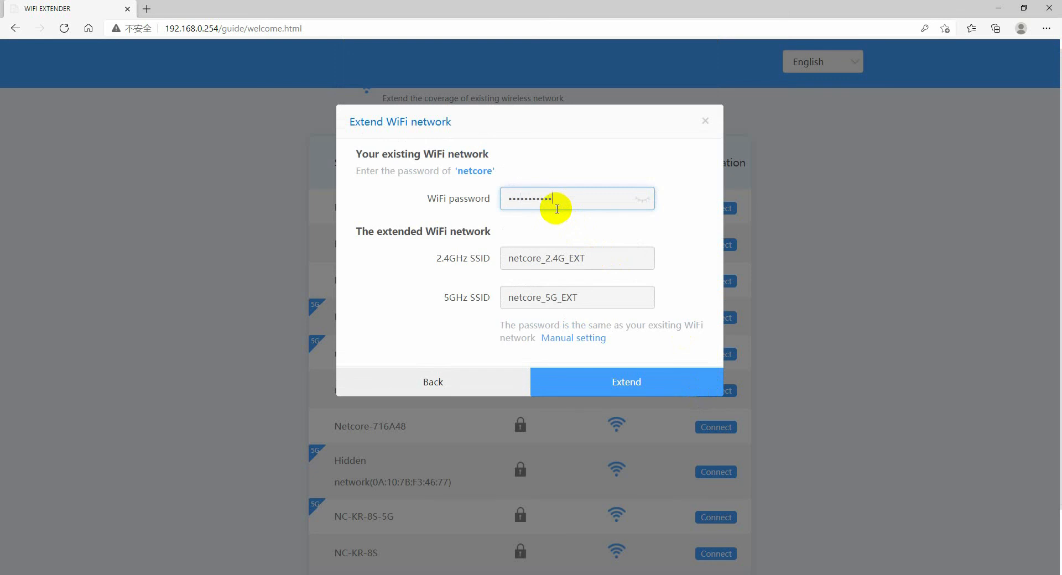
click(625, 381)
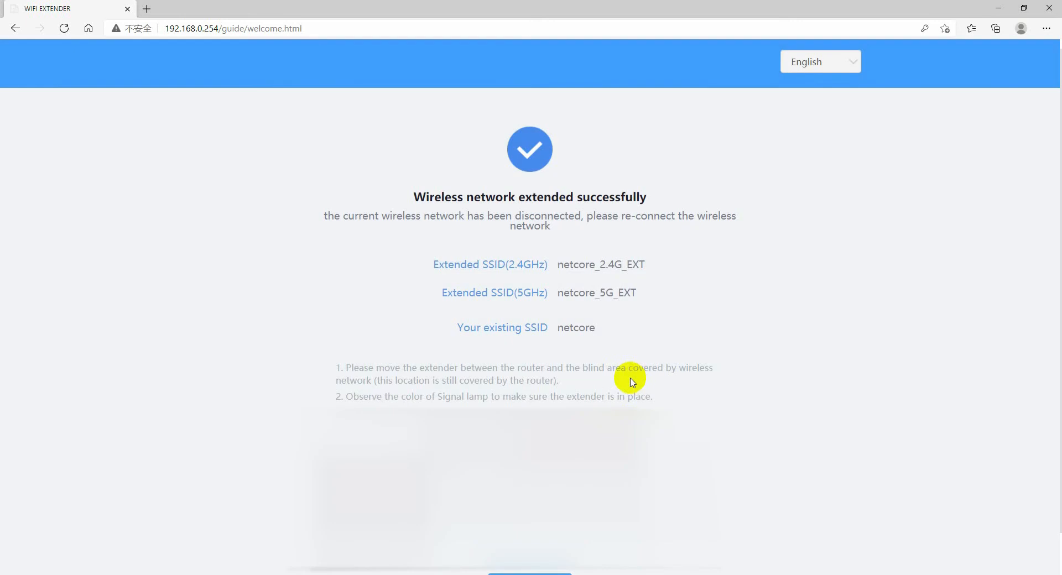
mouse_move(672, 392)
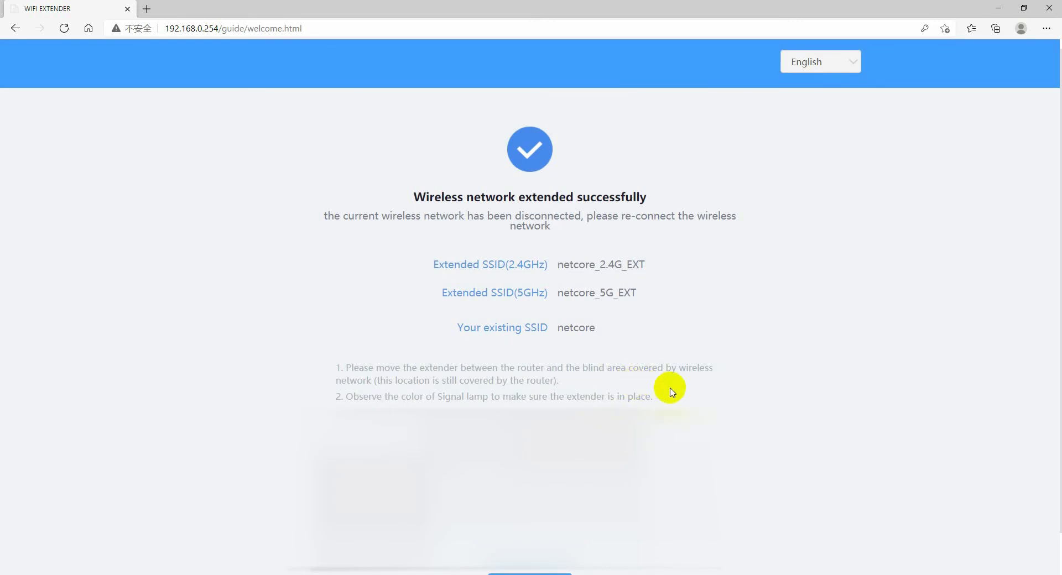